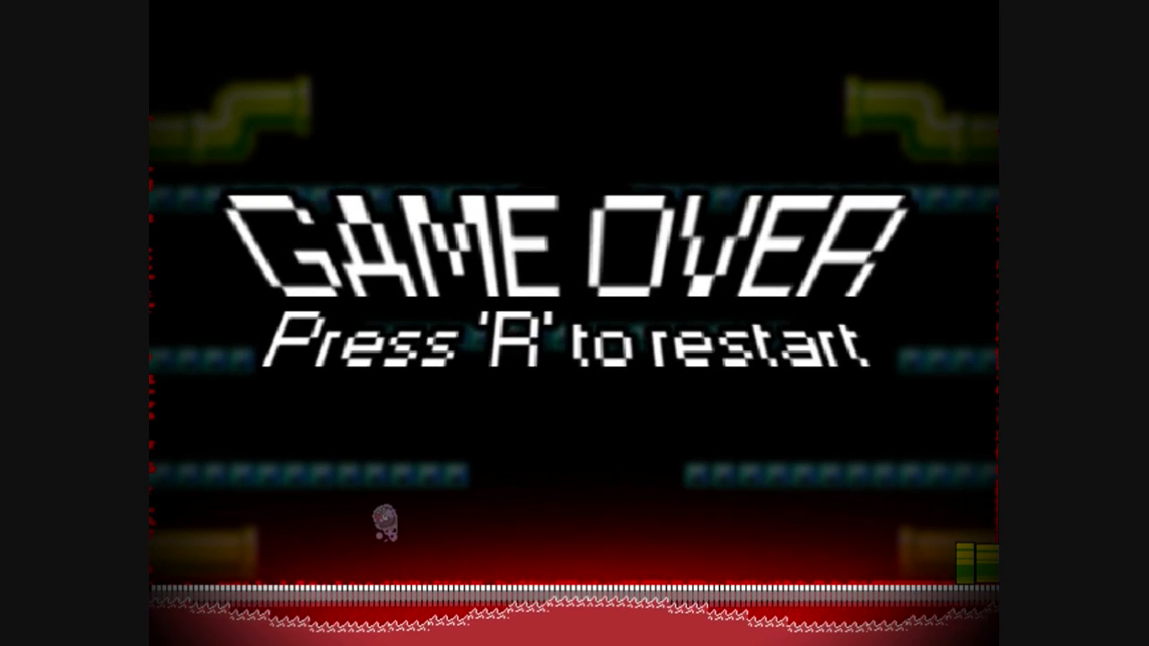
Restart after each game over until play resumes at the cyan spike stage showing 8 deaths.
key("r")
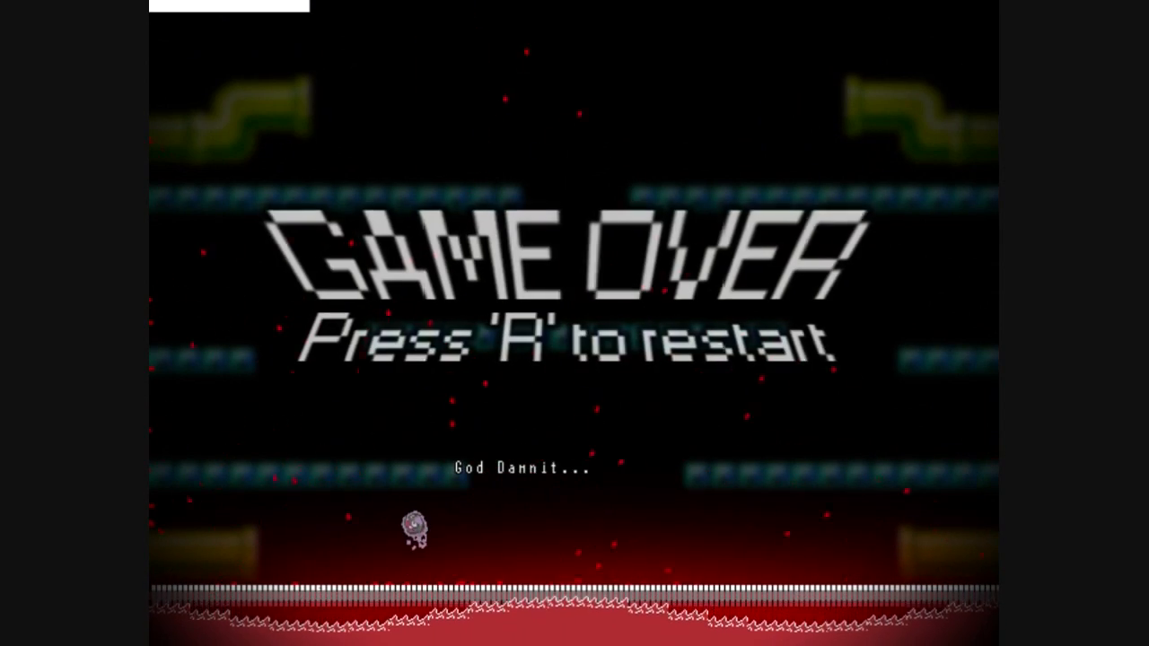
key("r")
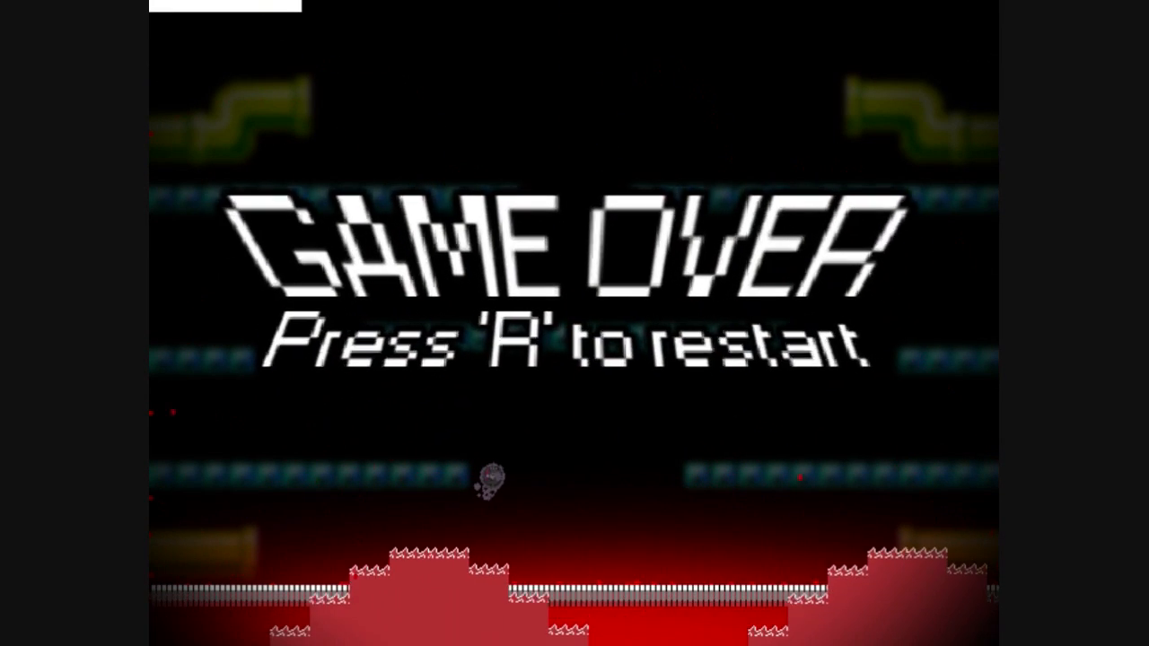
key("r")
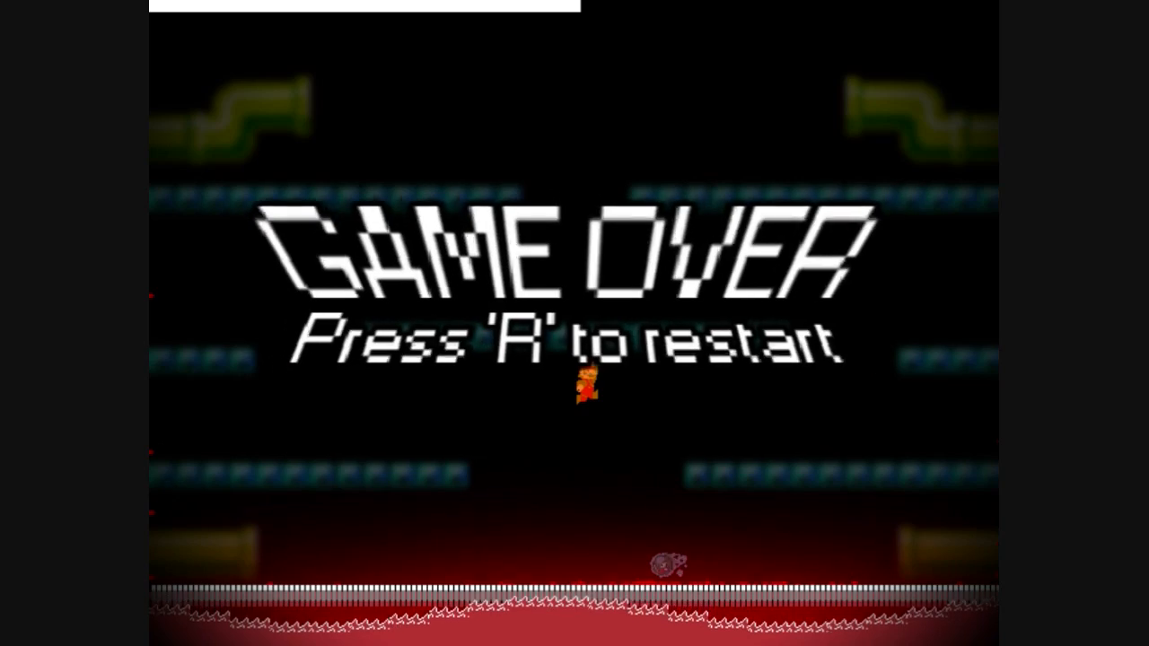
key("r")
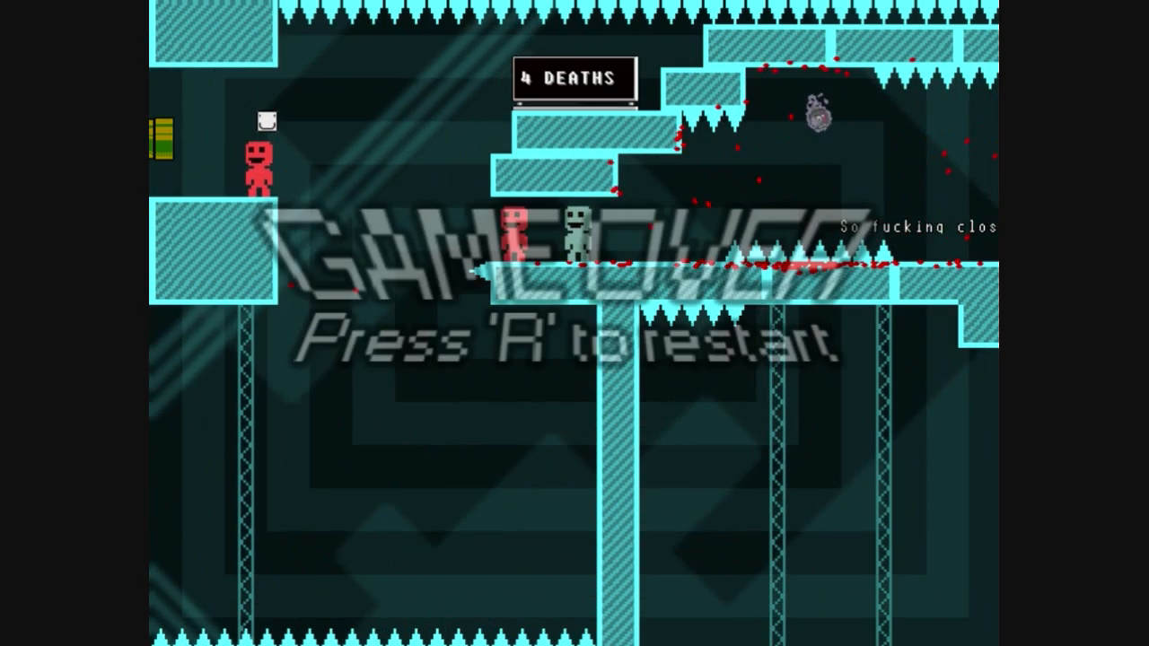
key("r")
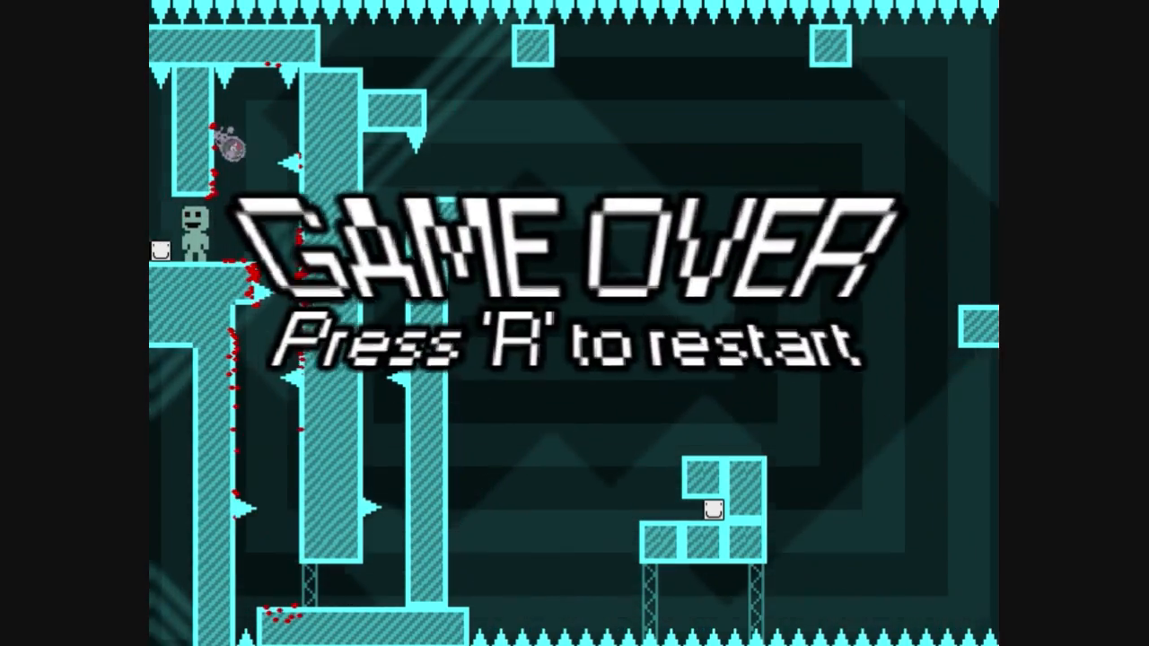
key("r")
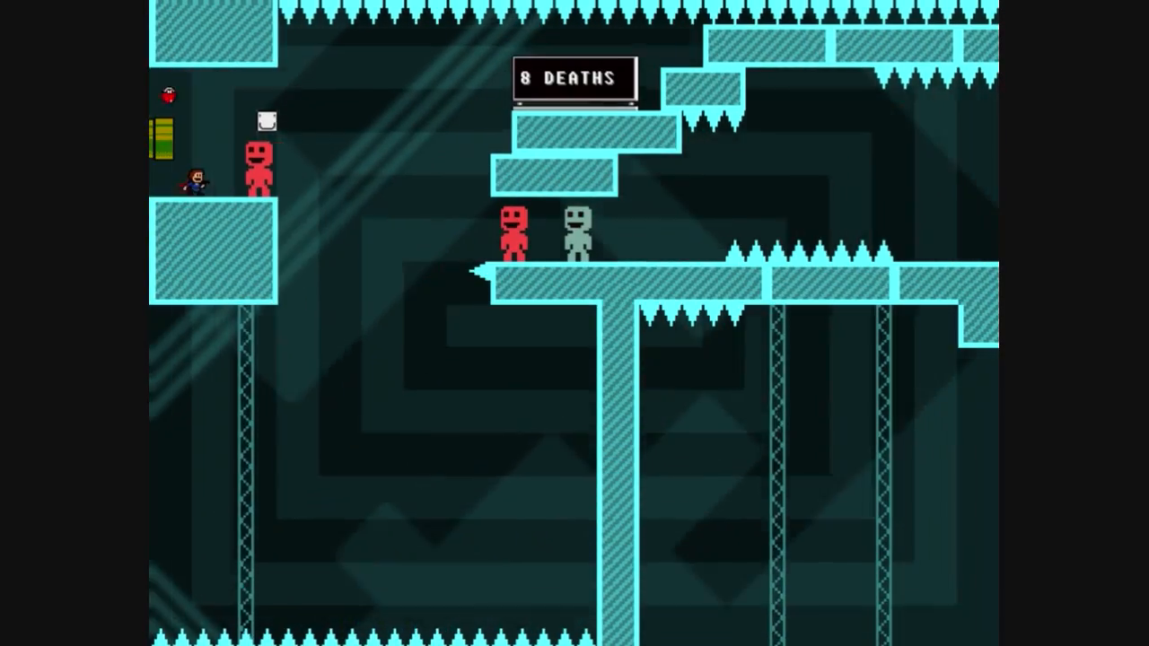